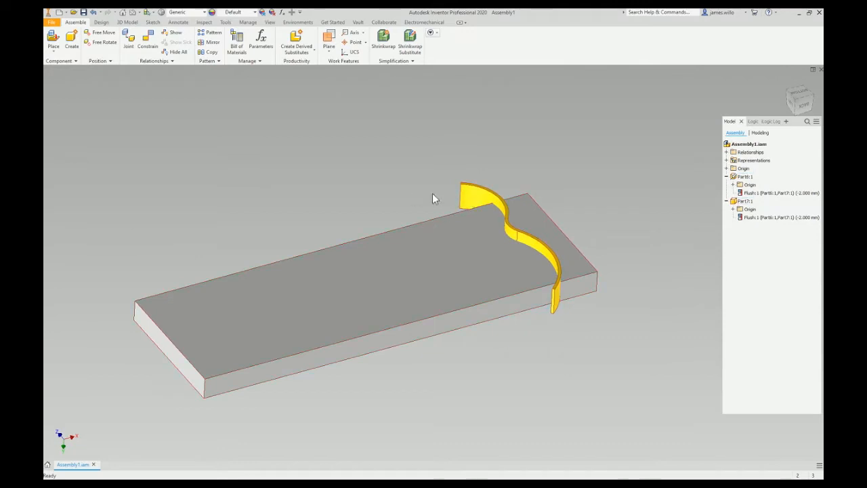
# Select Part6, the base plate block, in the assembly for in-place editing
pyautogui.click(744, 201)
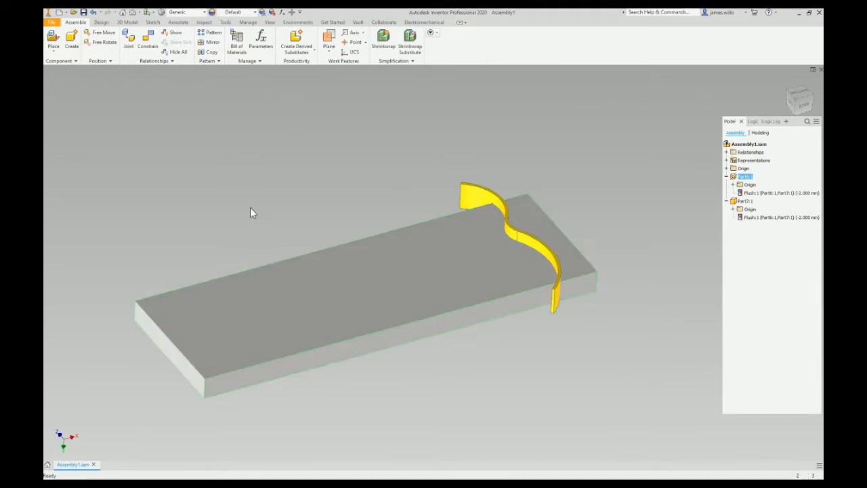
pyautogui.moveTo(339, 264)
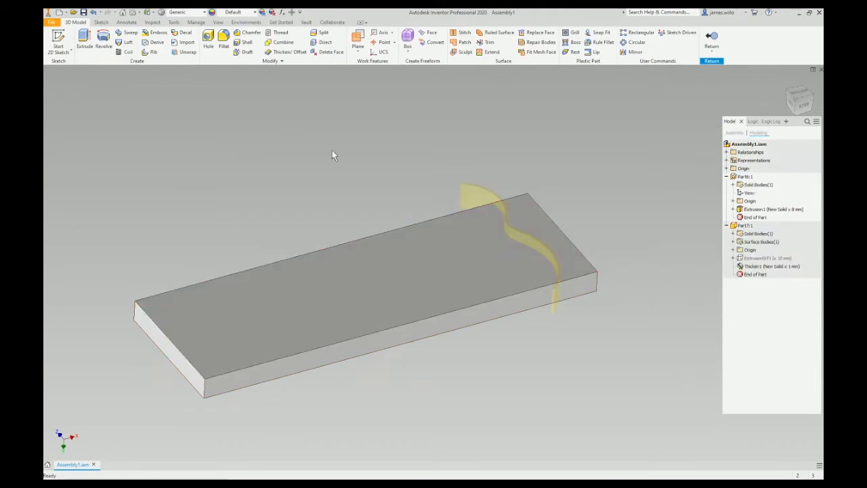
# Copy Object the curved trim body into Part6 as an associative solid body, then return
pyautogui.click(272, 61)
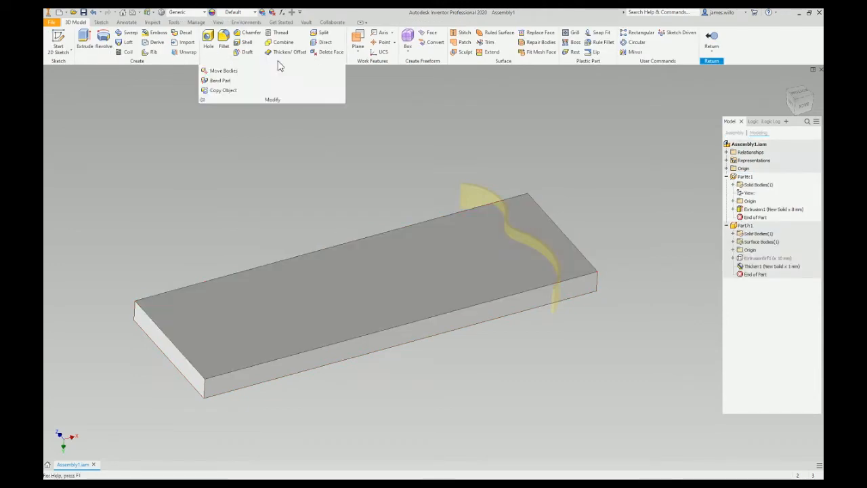
pyautogui.click(223, 91)
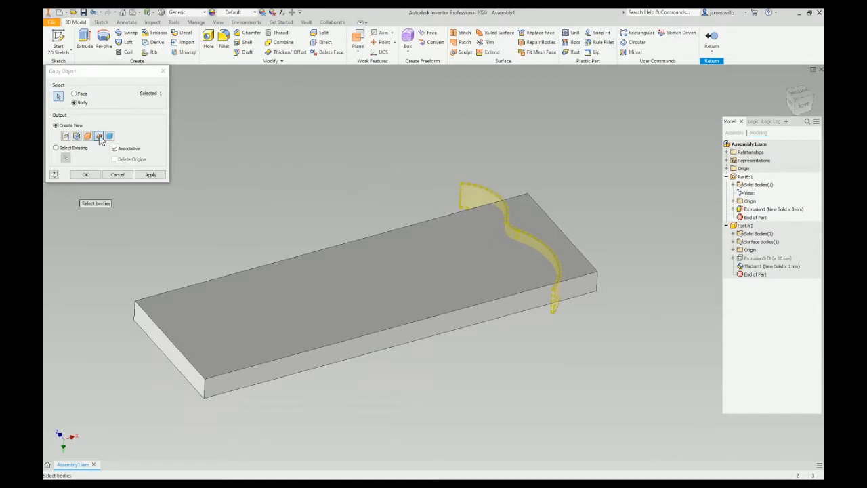
pyautogui.click(85, 174)
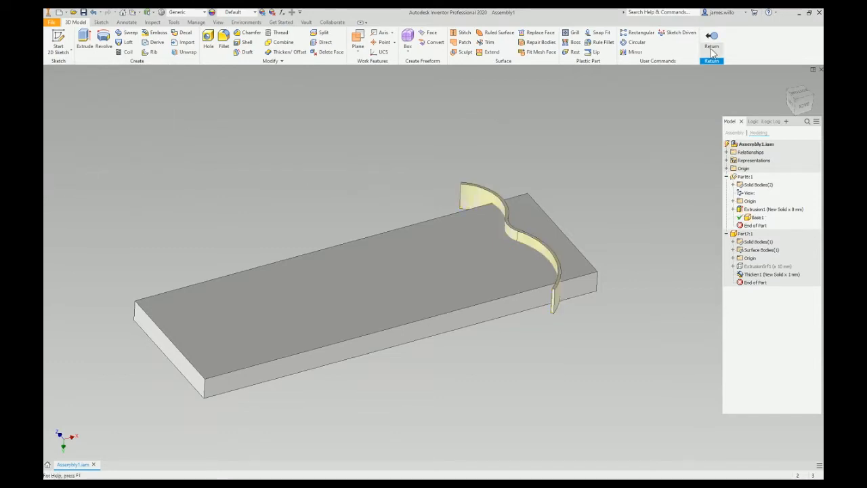
pyautogui.click(712, 39)
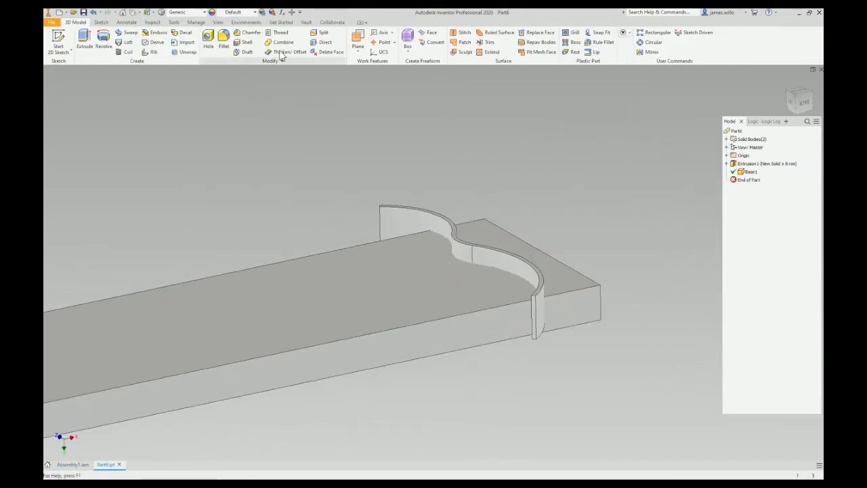
# Combine with Cut, using the block as base and the curved copy as toolbody
pyautogui.click(283, 42)
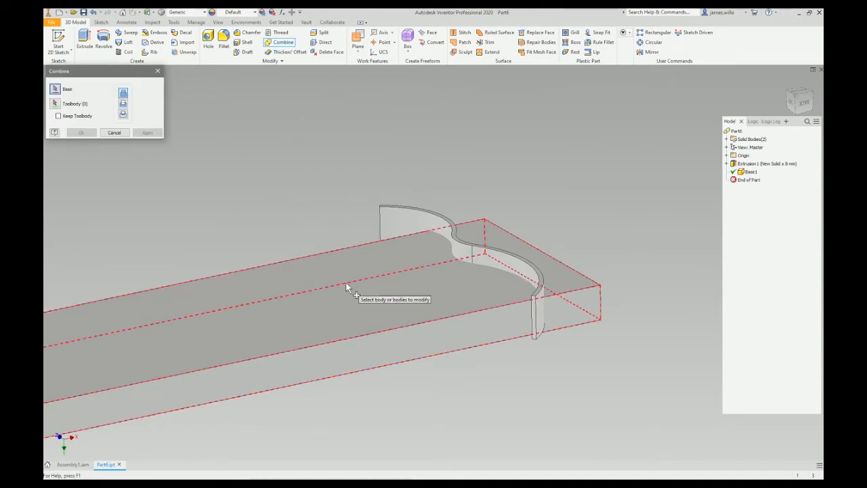
pyautogui.moveTo(403, 231)
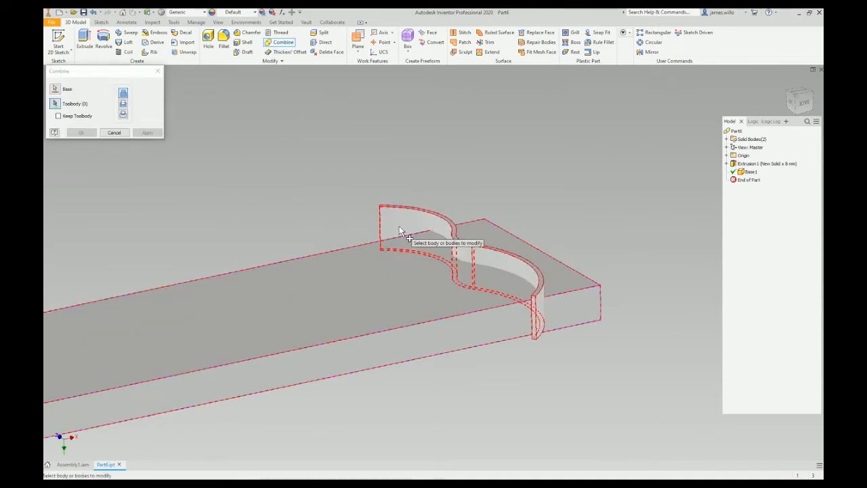
pyautogui.click(420, 237)
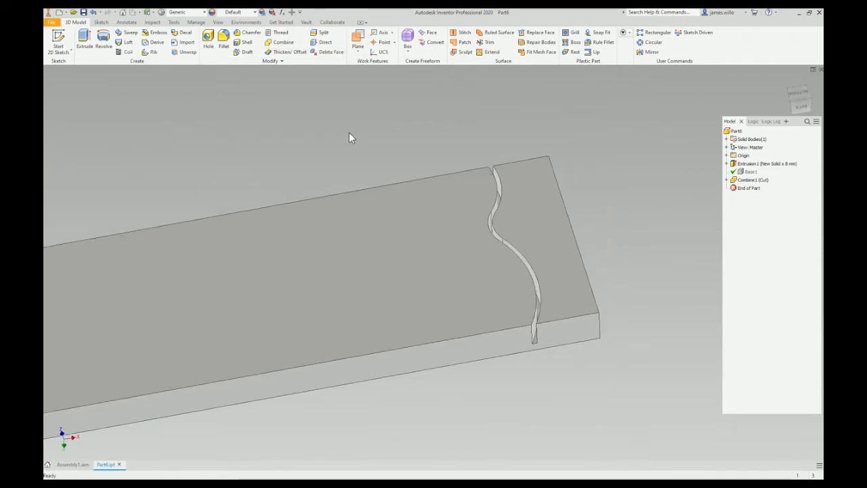
# Toggle between the Part6.ipt and Assembly1.iam tabs, ending on Assembly1.iam
pyautogui.click(532, 290)
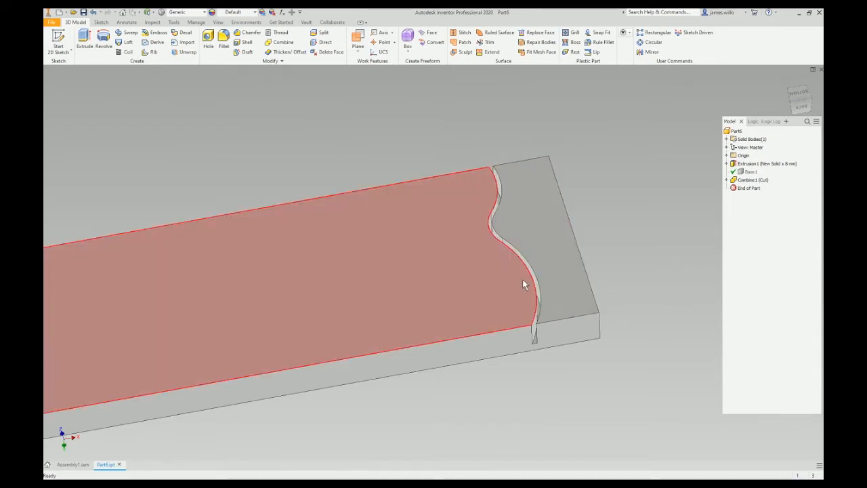
pyautogui.click(526, 285)
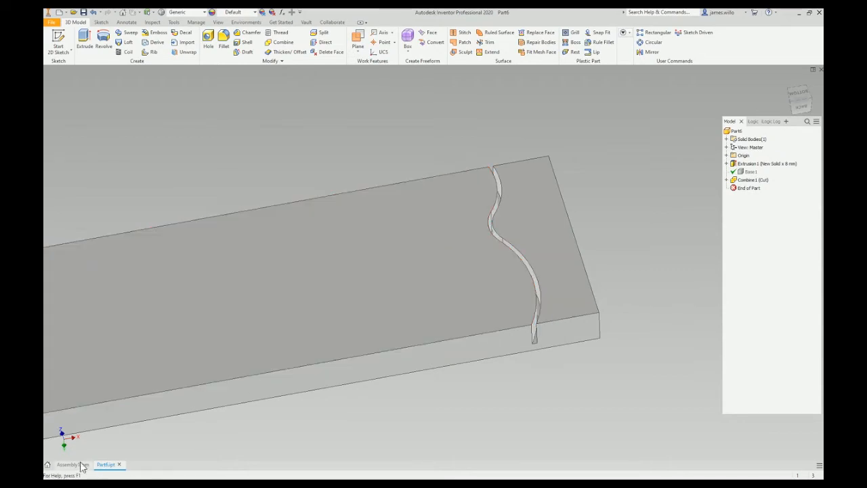
pyautogui.click(72, 464)
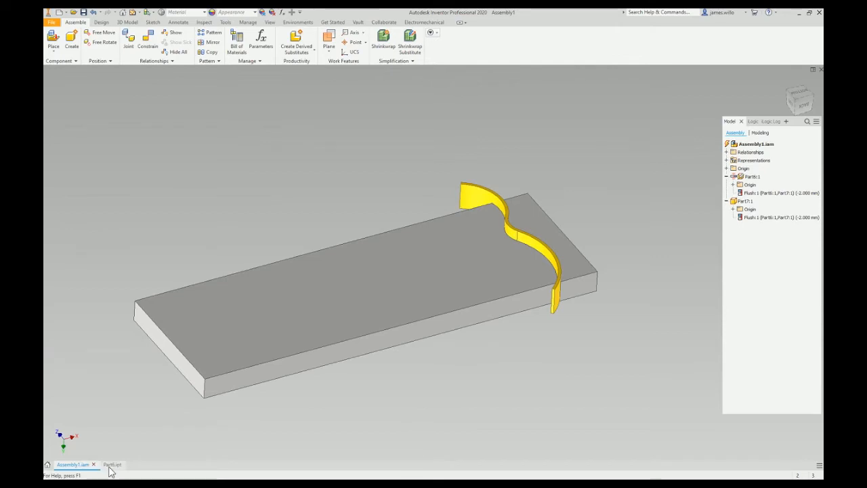
pyautogui.click(108, 464)
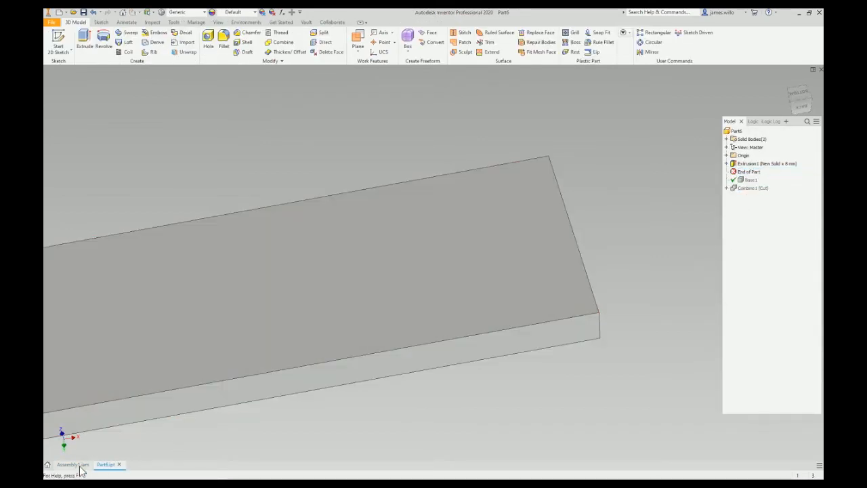
pyautogui.click(73, 464)
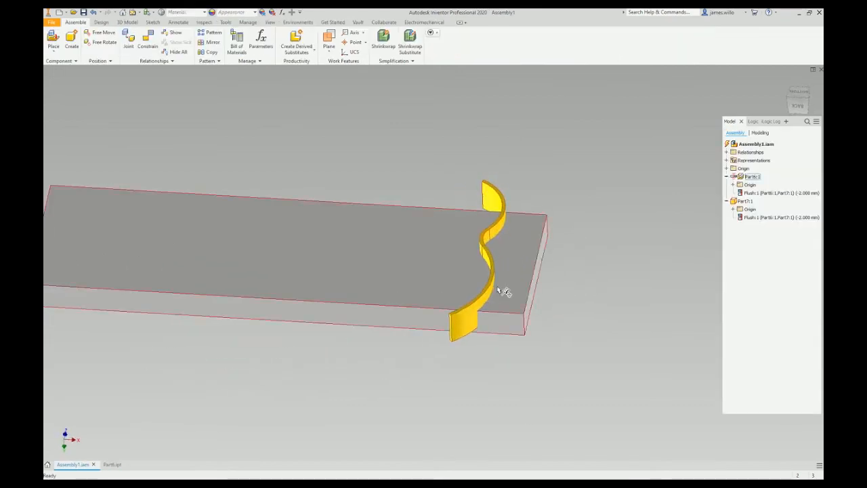
# Edit Part6 without saving changes, copy the trim body in again, and return to top
pyautogui.doubleClick(779, 217)
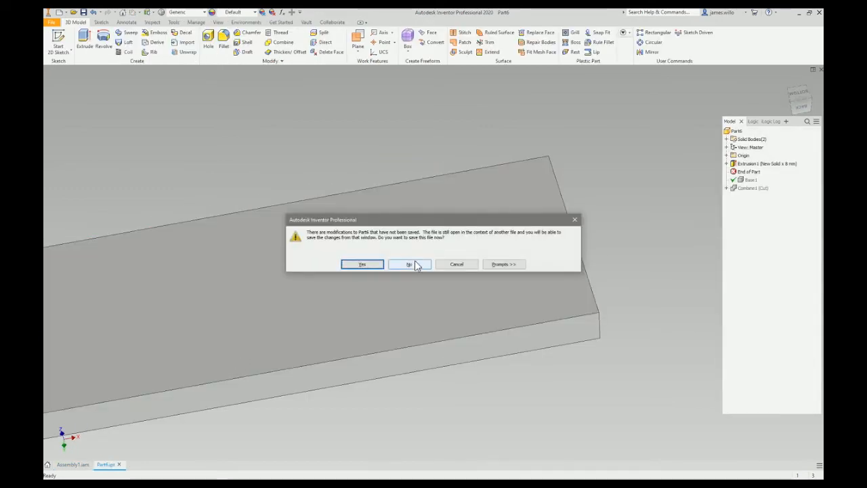
pyautogui.click(409, 264)
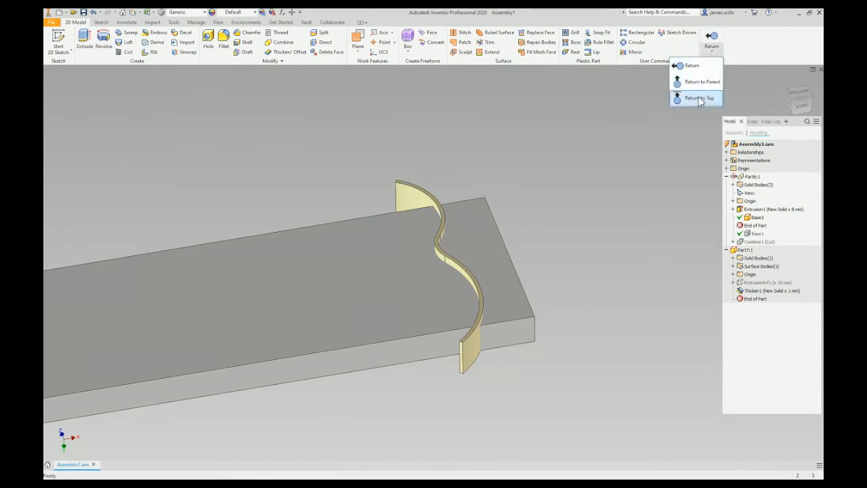
pyautogui.click(699, 97)
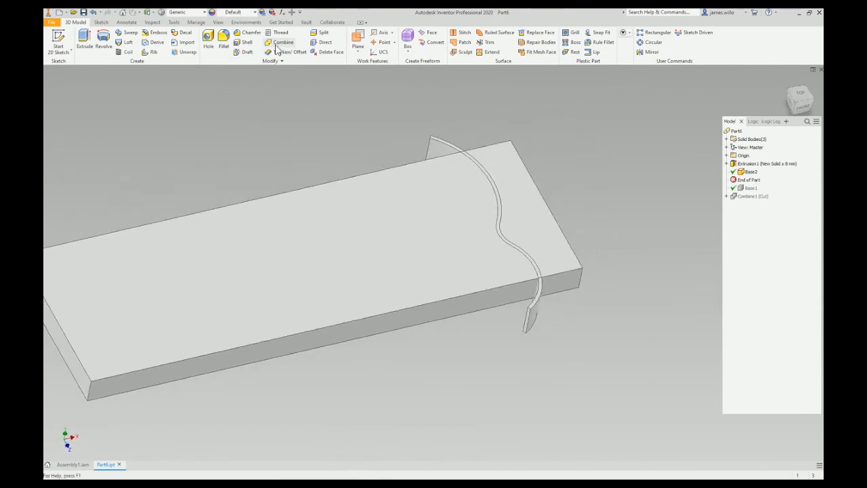
# Combine with Cut, using the block as base and Base2 as toolbody
pyautogui.click(283, 42)
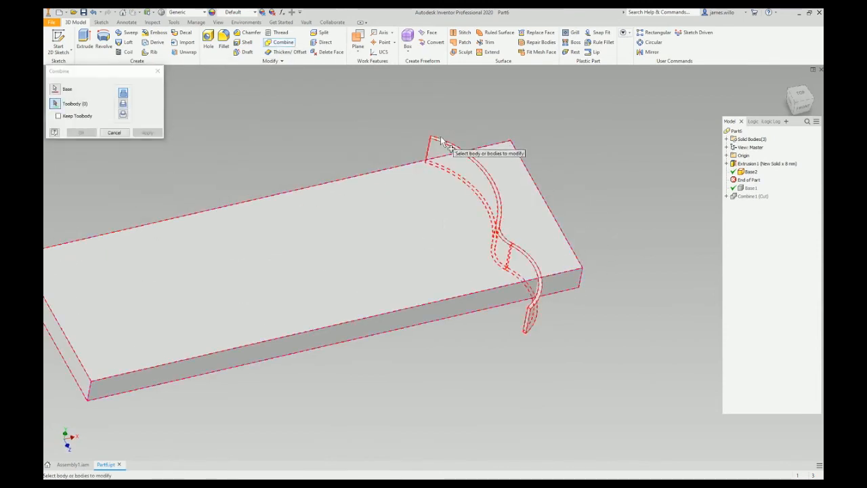
pyautogui.click(81, 133)
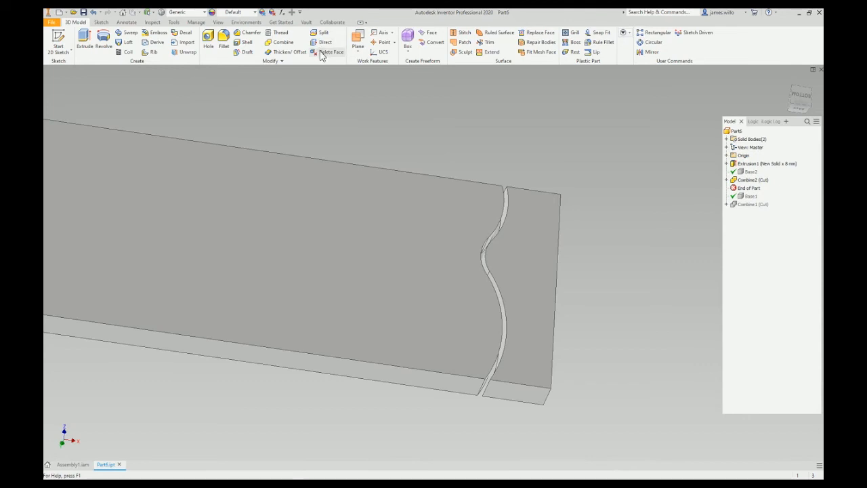
# Delete the selected groove face from the block with Delete Face
pyautogui.click(332, 52)
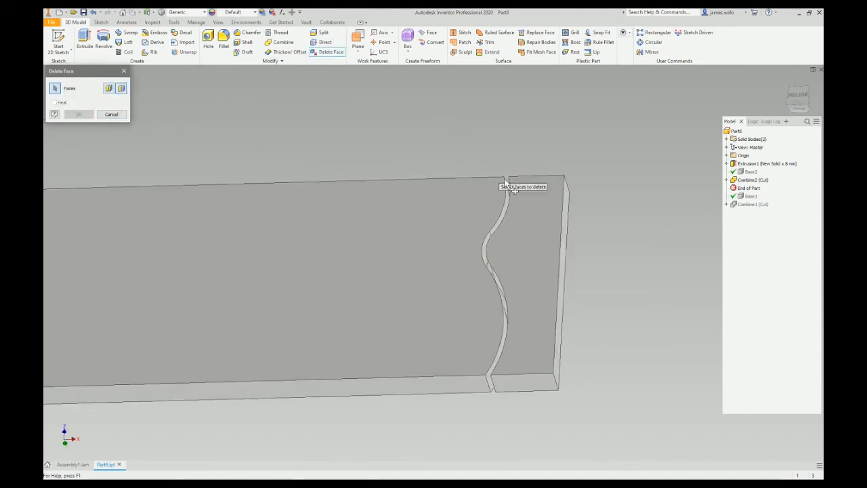
pyautogui.click(78, 114)
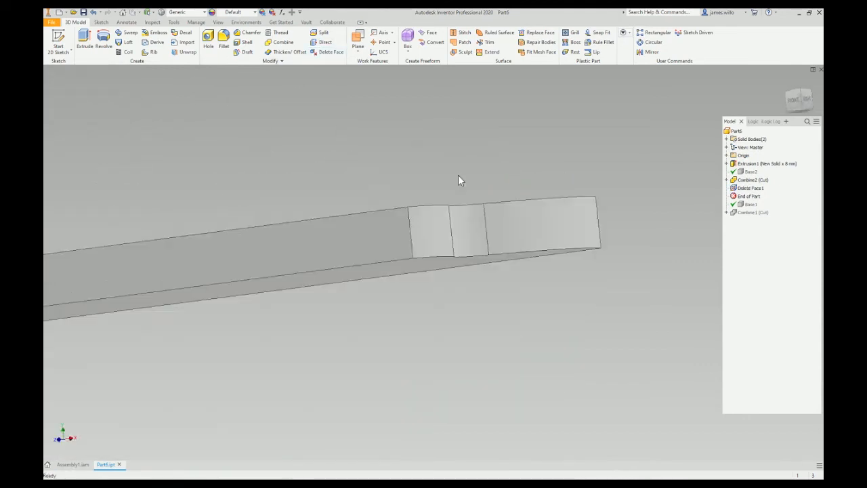